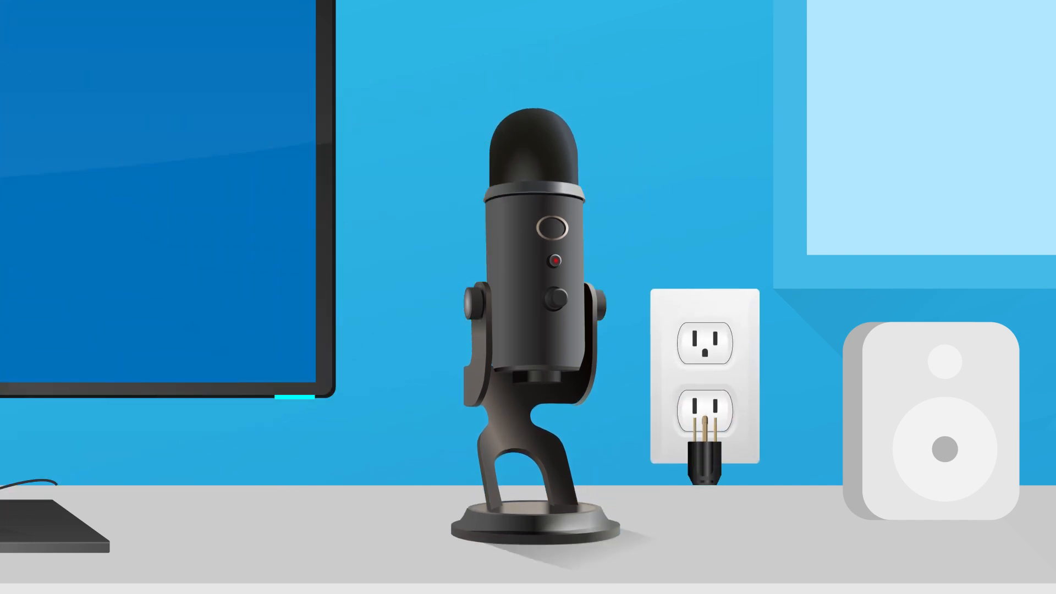
{"action": "left_click_drag", "start_coordinate": [702, 465], "coordinate": [702, 350]}
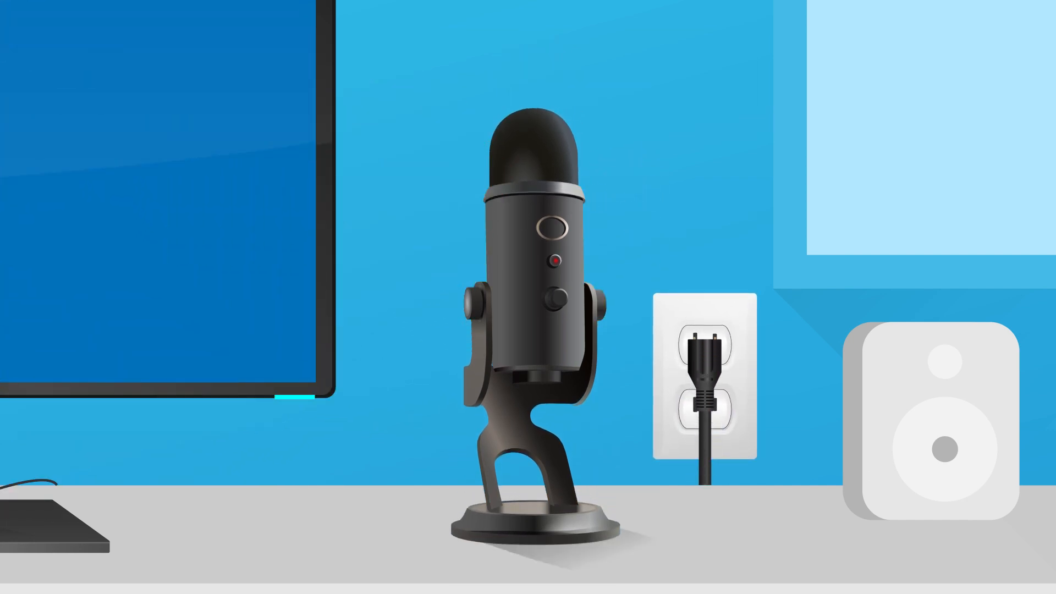